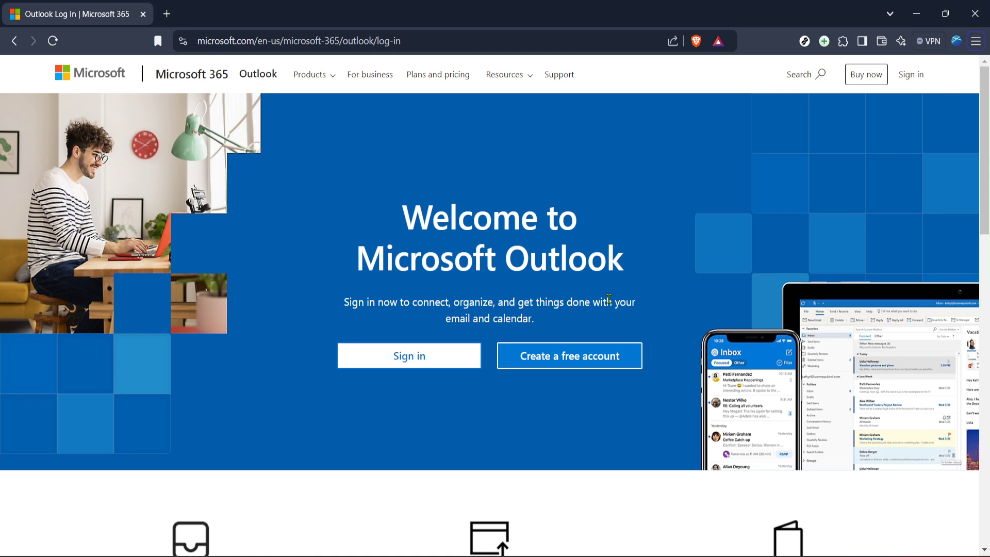
mouse_move(651, 291)
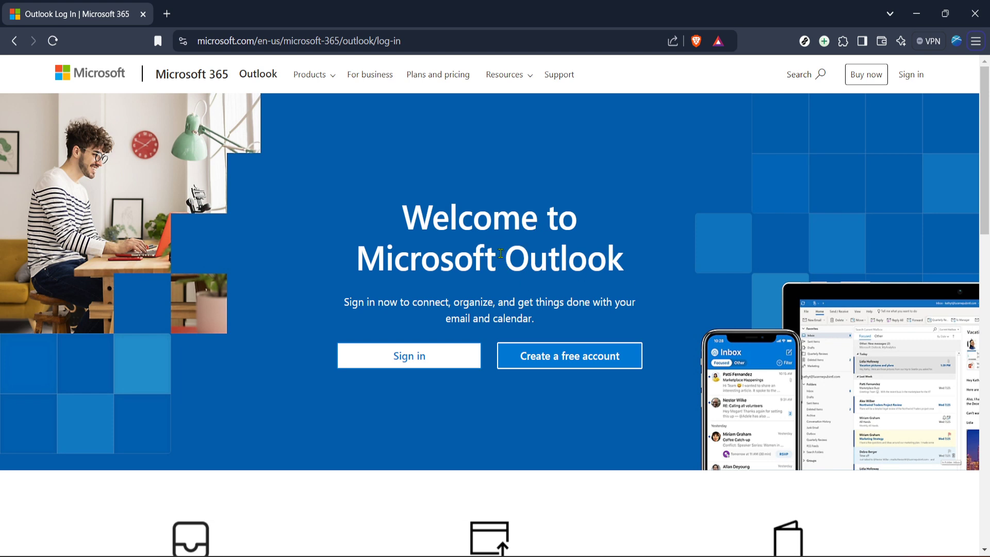
mouse_move(409, 355)
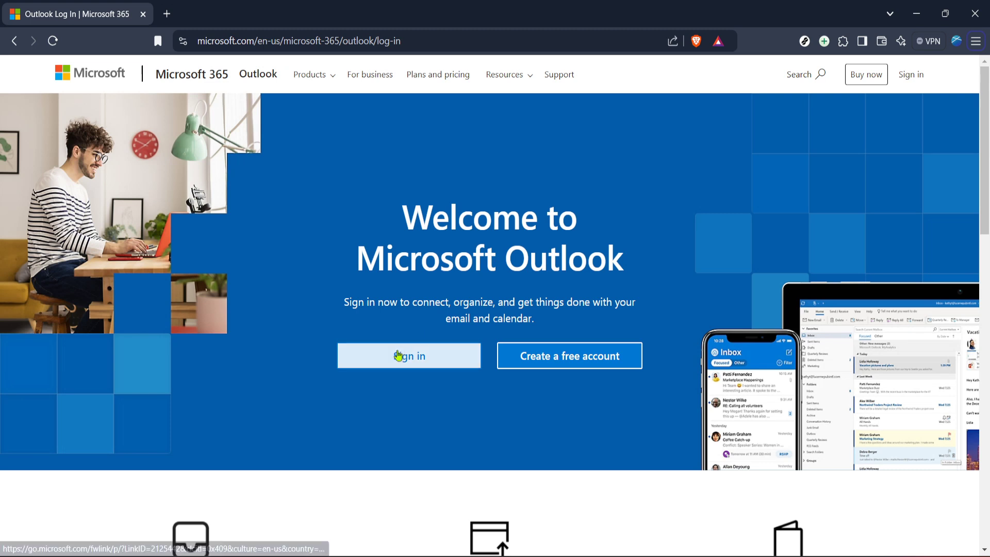
mouse_move(441, 389)
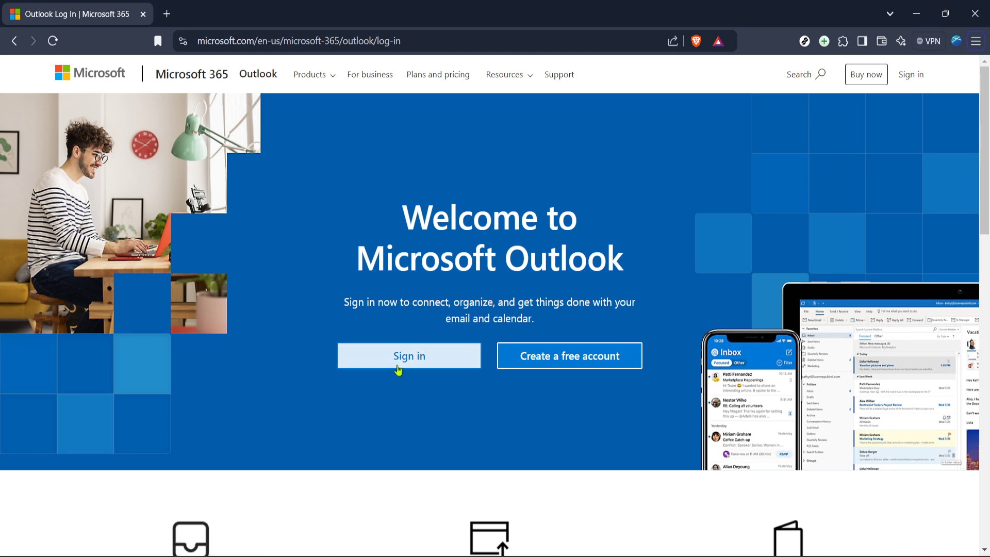
- Sign in to Outlook, launch Teams, view the January 2025 calendar, then return to Meeting 2025 chat
left_click(409, 355)
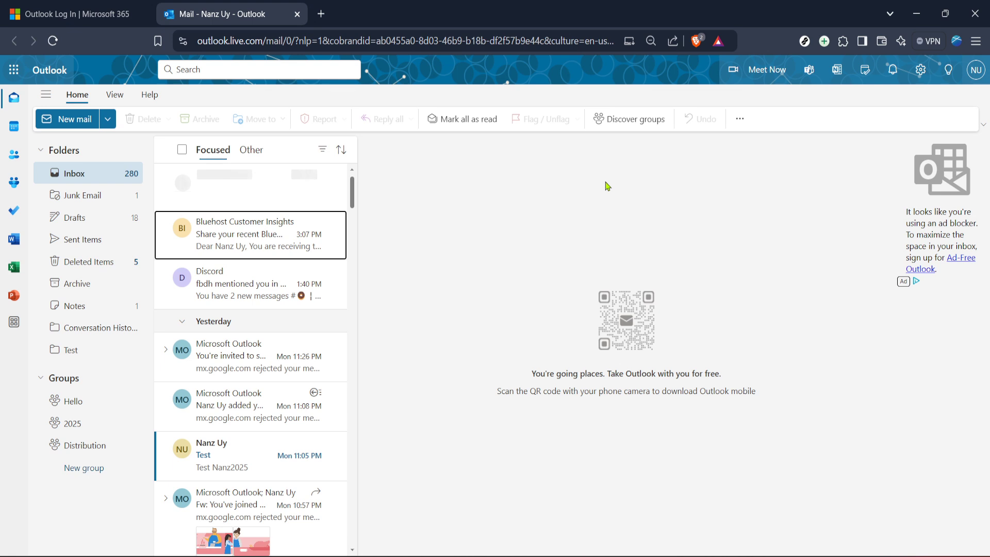
mouse_move(495, 258)
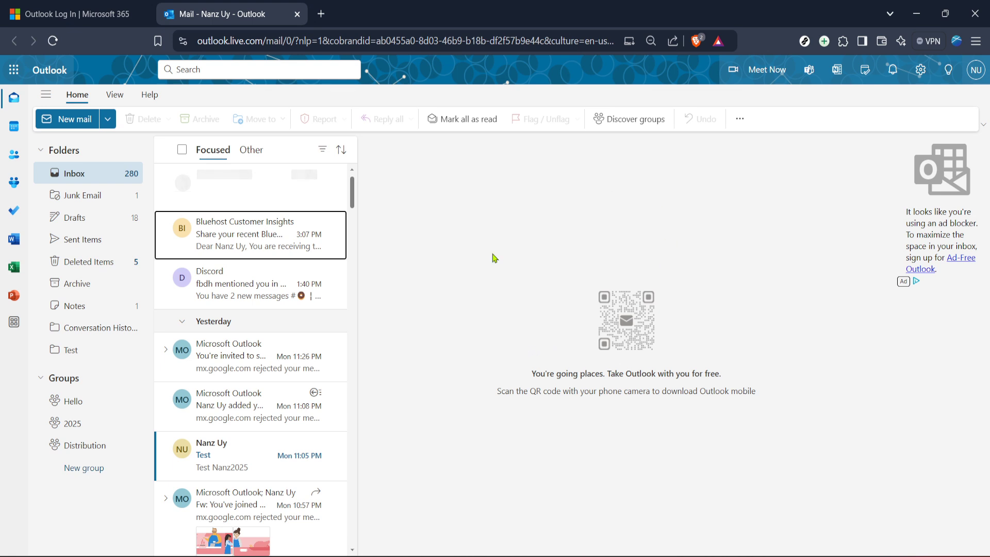
mouse_move(505, 270)
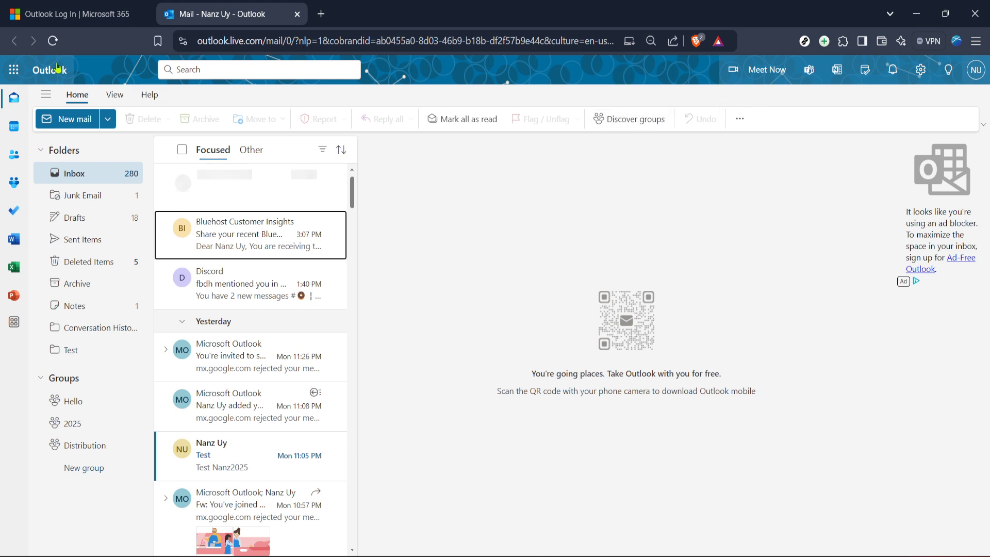
mouse_move(821, 123)
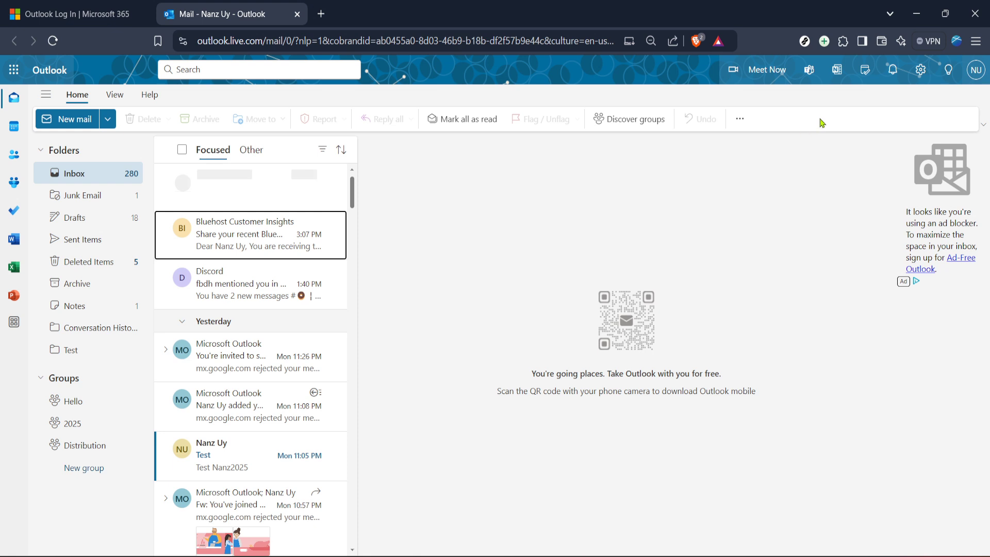
mouse_move(850, 96)
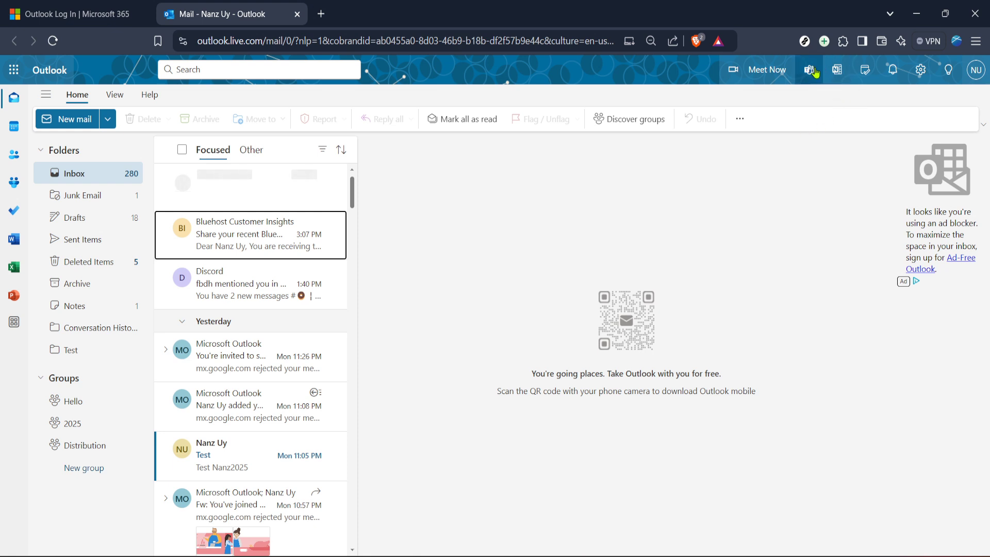
mouse_move(810, 69)
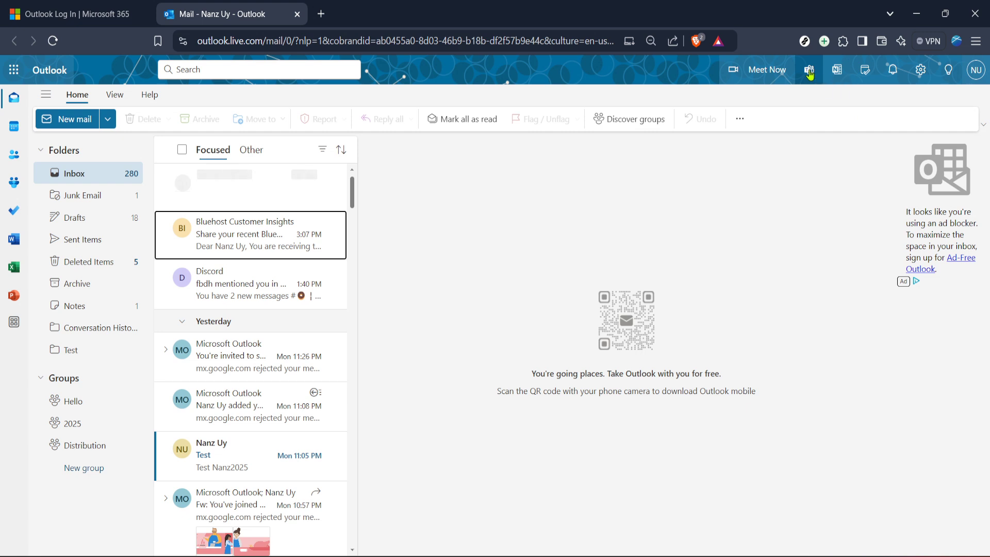
left_click(810, 69)
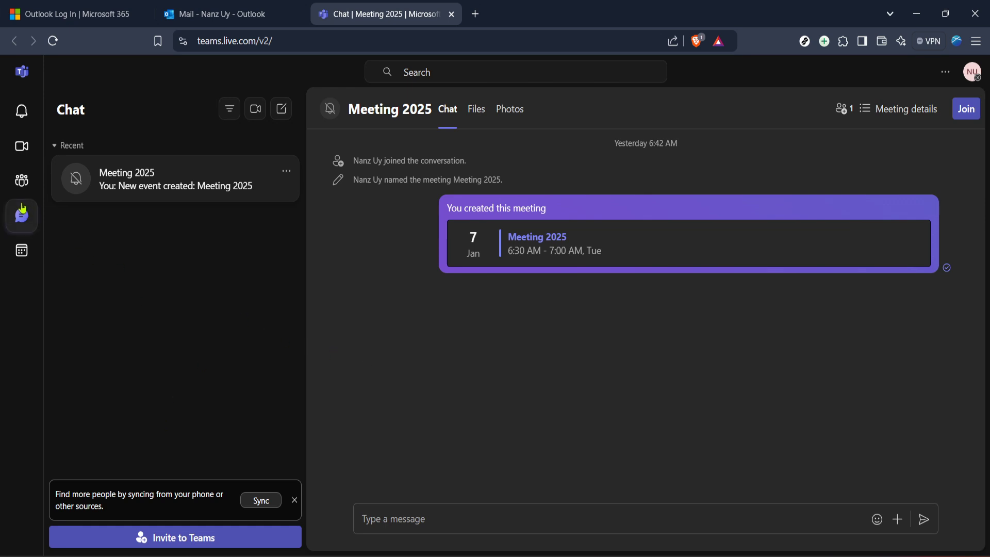
left_click(22, 250)
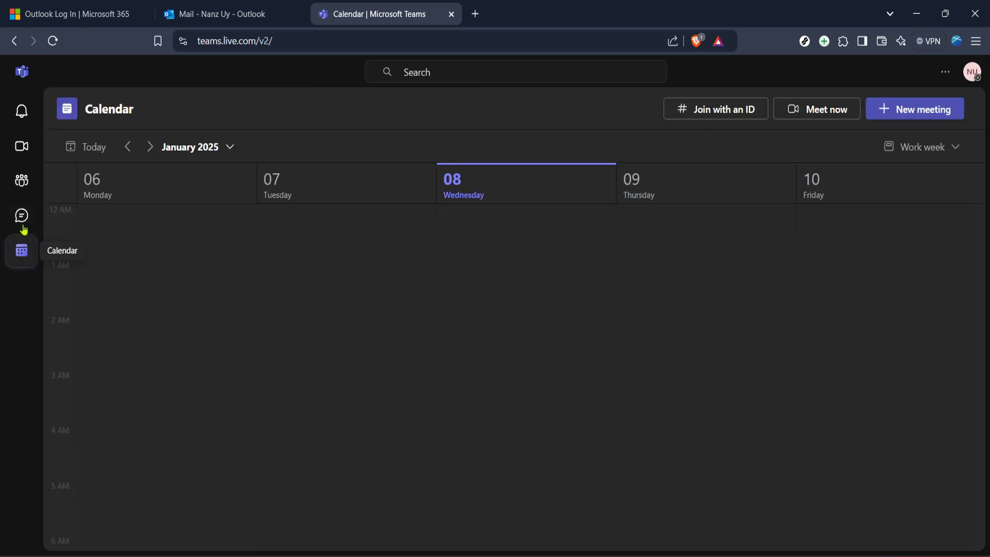
left_click(22, 216)
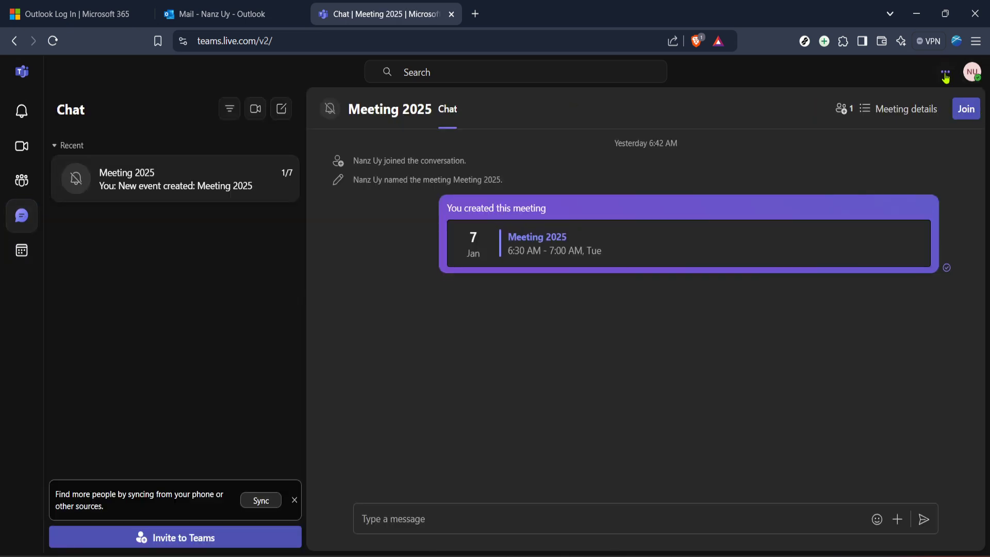
- In Teams settings, view the Accounts and orgs, Privacy, Devices and People pages
left_click(946, 73)
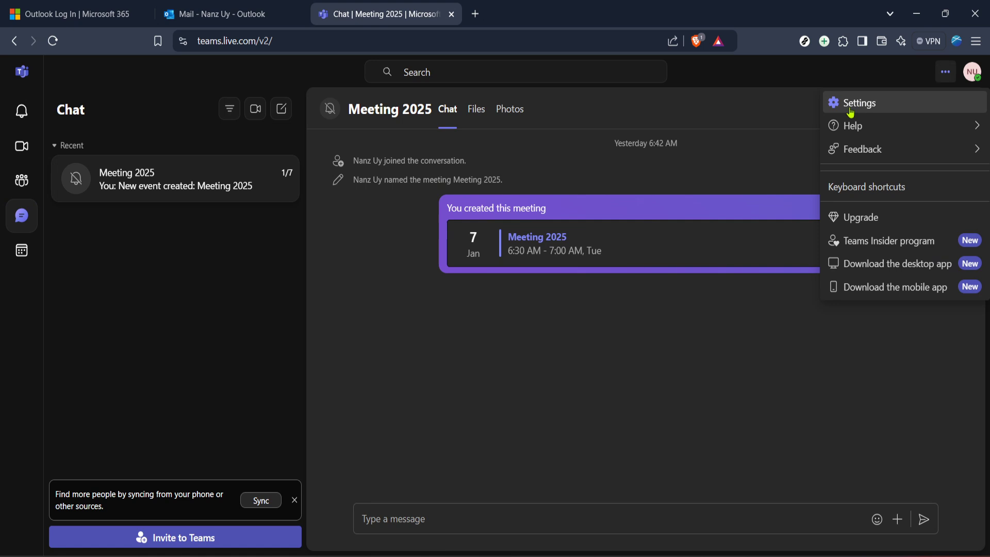
left_click(859, 102)
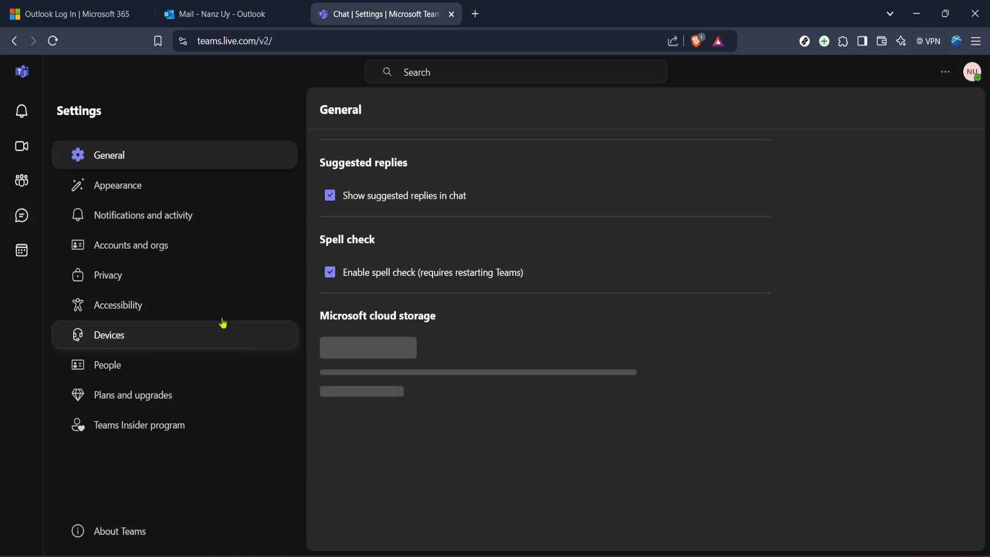
left_click(117, 185)
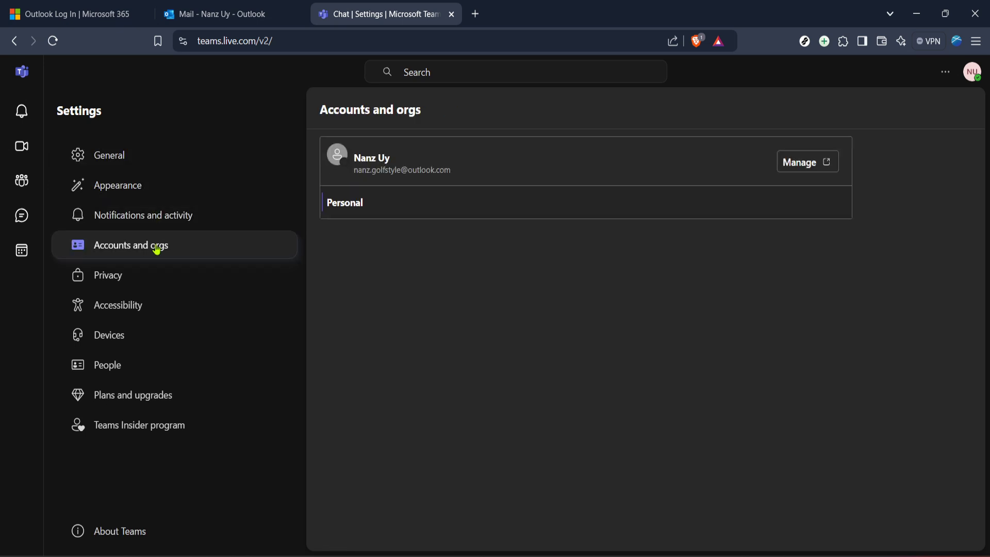
mouse_move(187, 297)
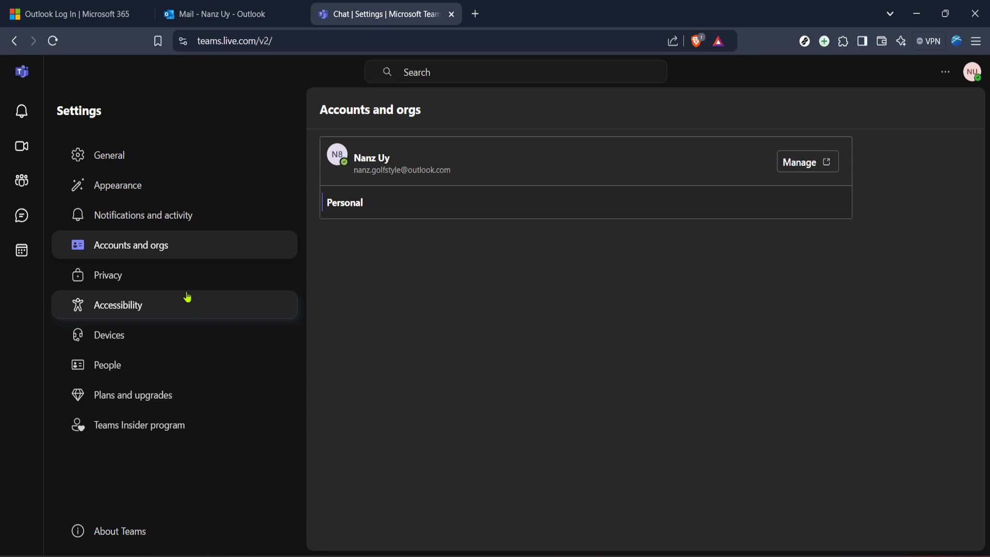
left_click(108, 275)
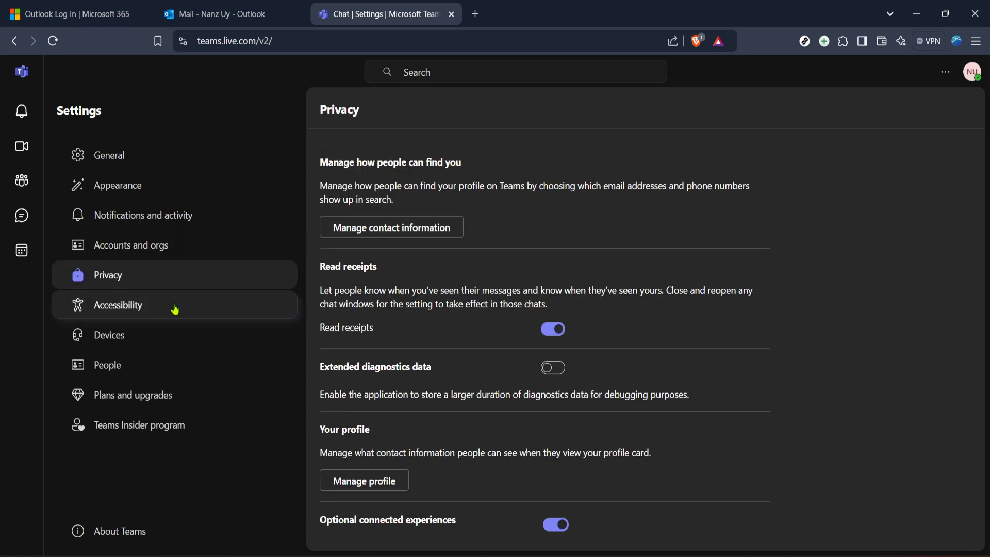
left_click(109, 335)
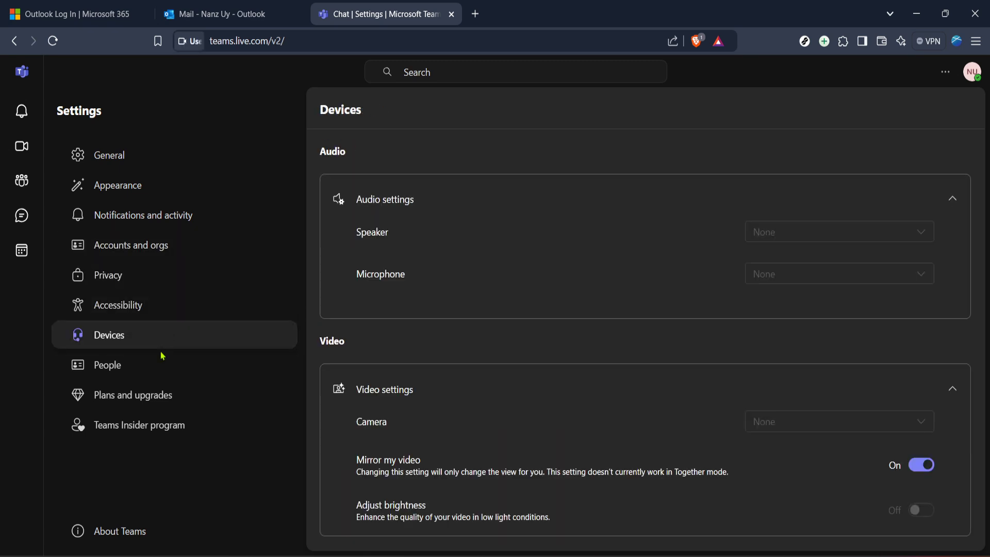
left_click(108, 365)
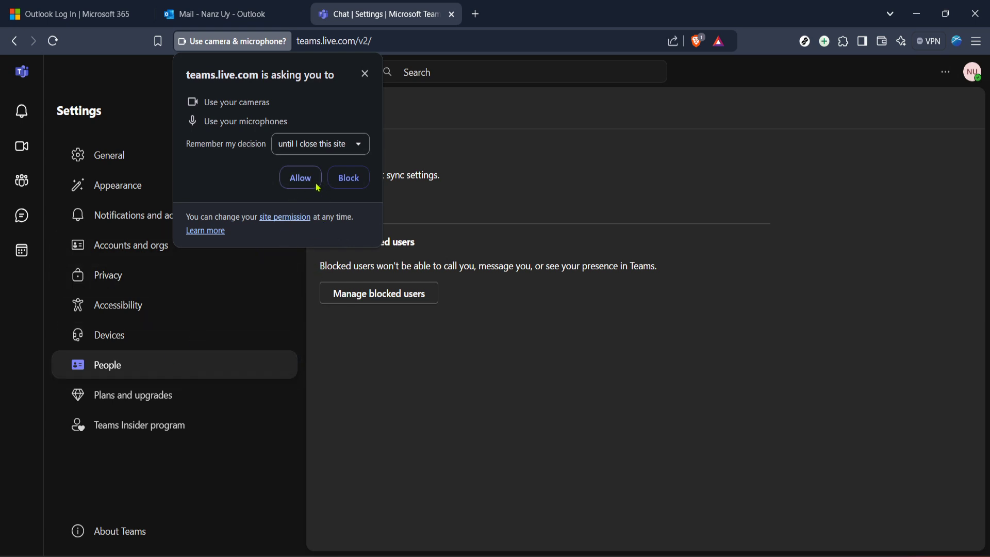
mouse_move(348, 177)
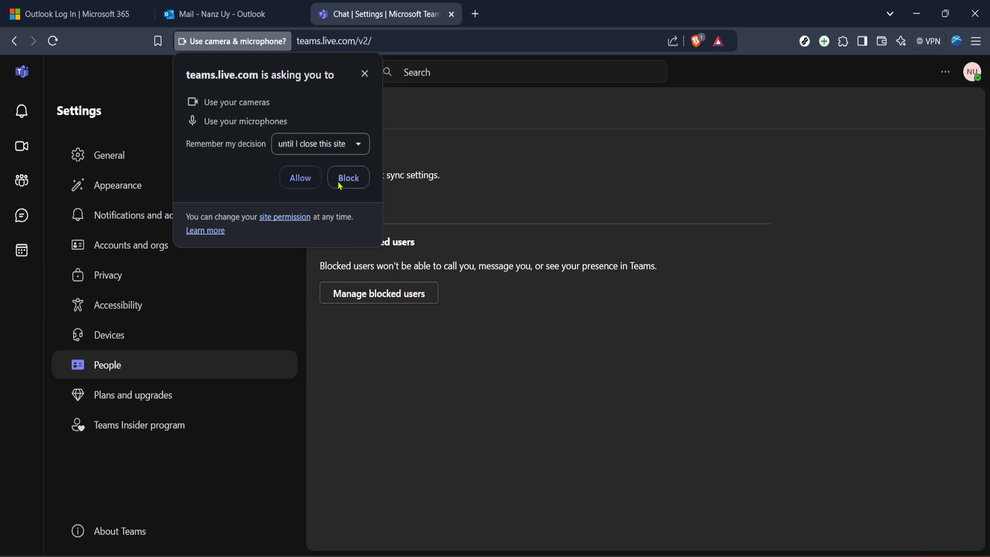
mouse_move(334, 241)
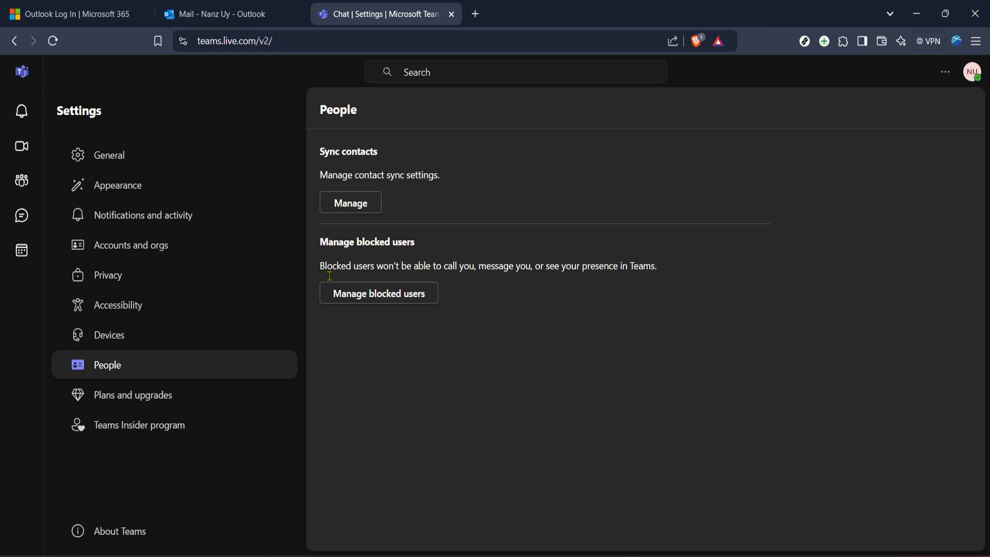
- View the Plans and upgrades and Teams Insider program pages, then show the empty Activity feed
left_click(132, 395)
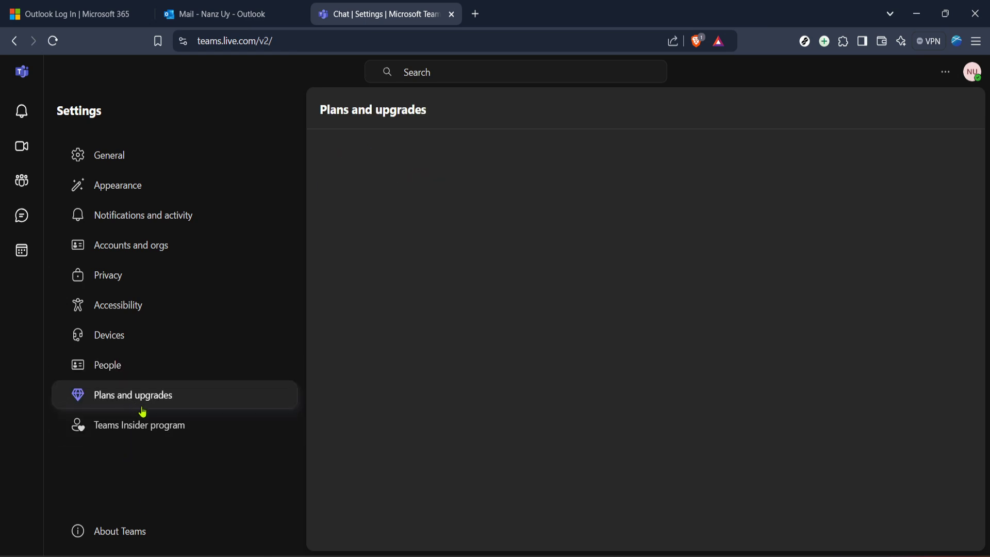
mouse_move(146, 425)
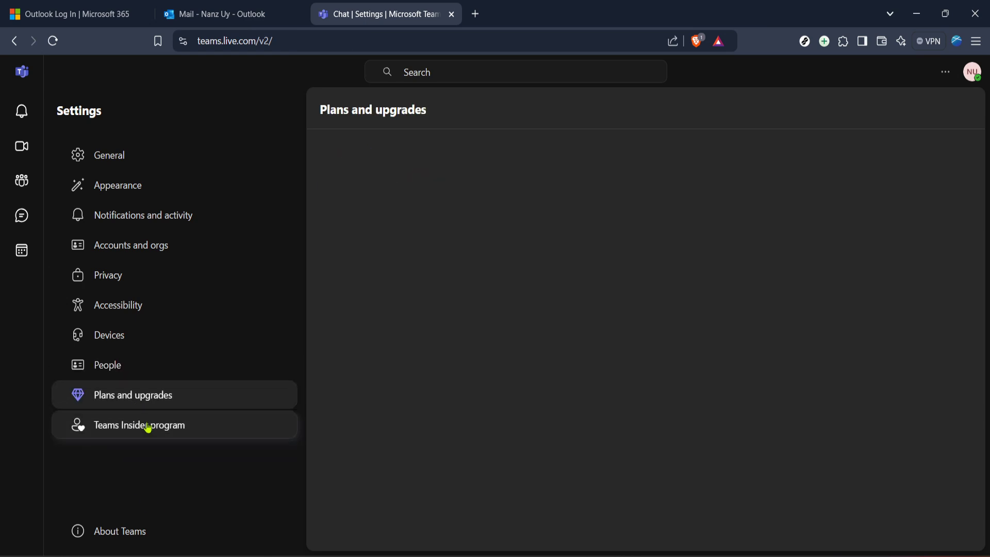
left_click(139, 424)
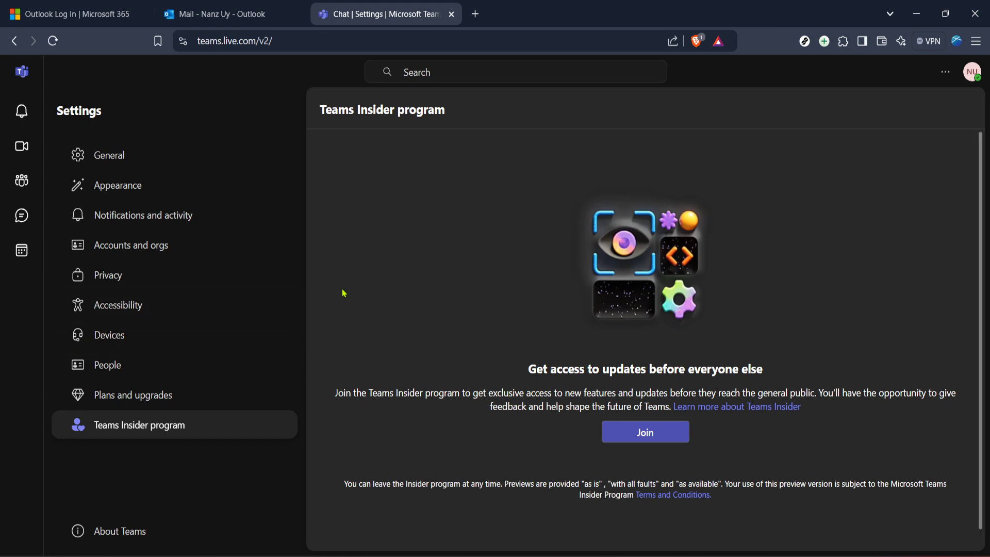
mouse_move(139, 112)
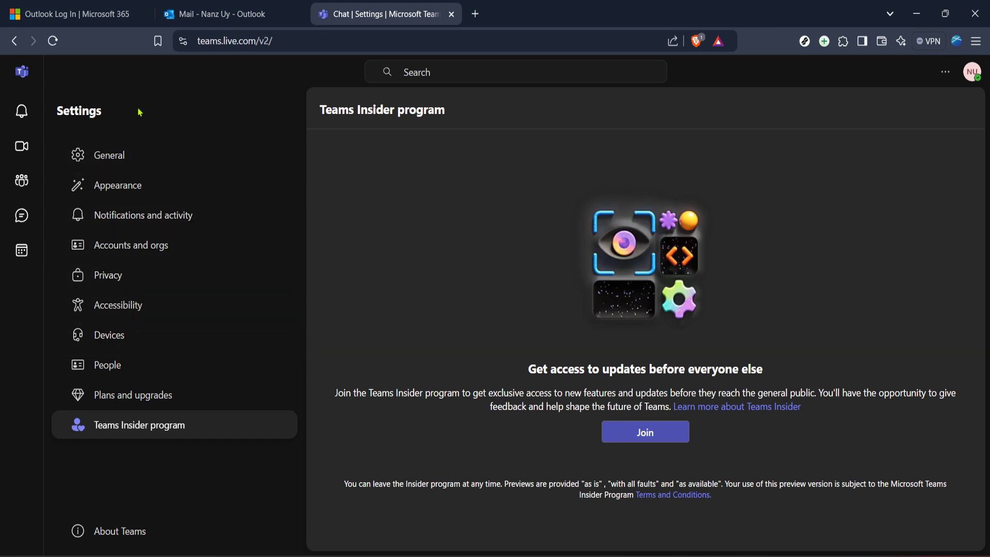
left_click(22, 111)
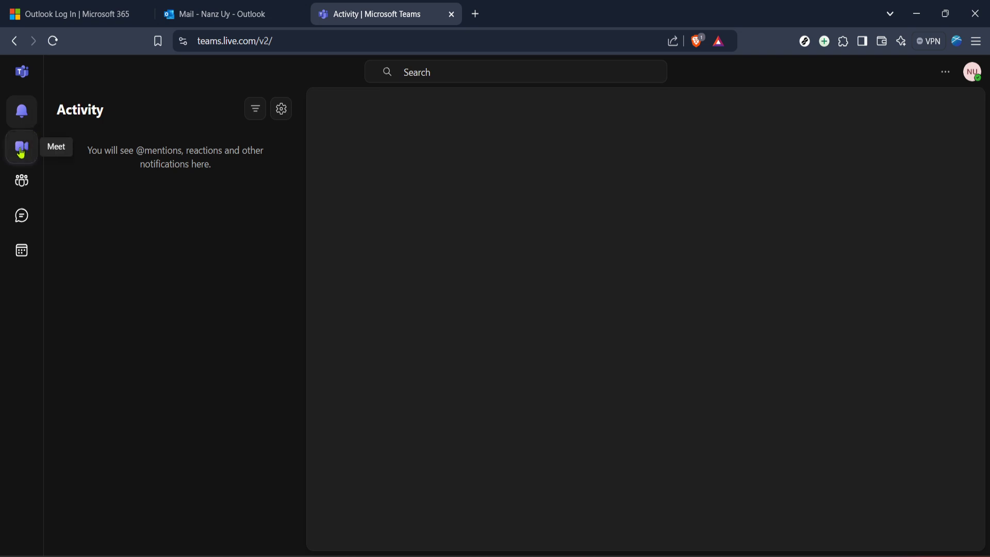
- Open Meet and scroll down to today's scheduled Sample Event meeting
left_click(22, 147)
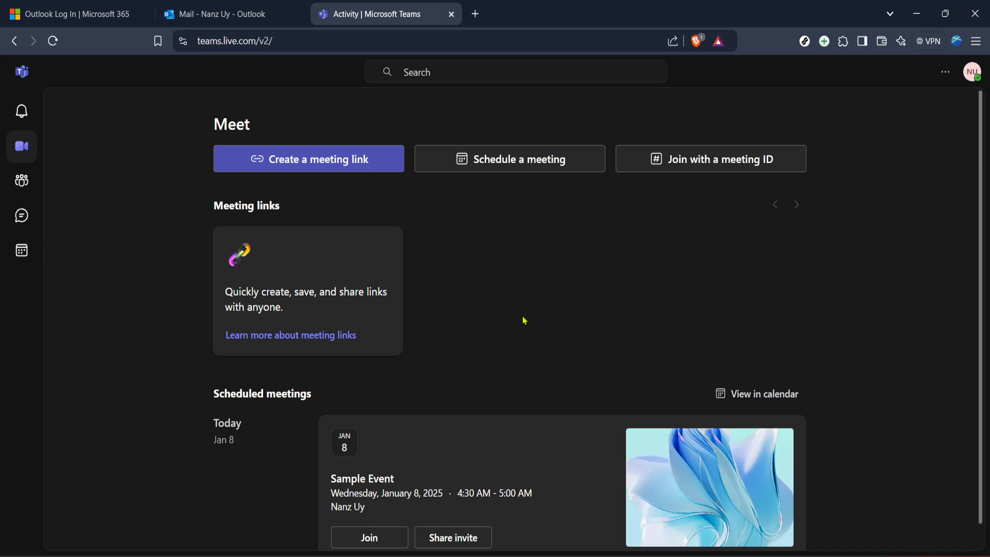
mouse_move(551, 253)
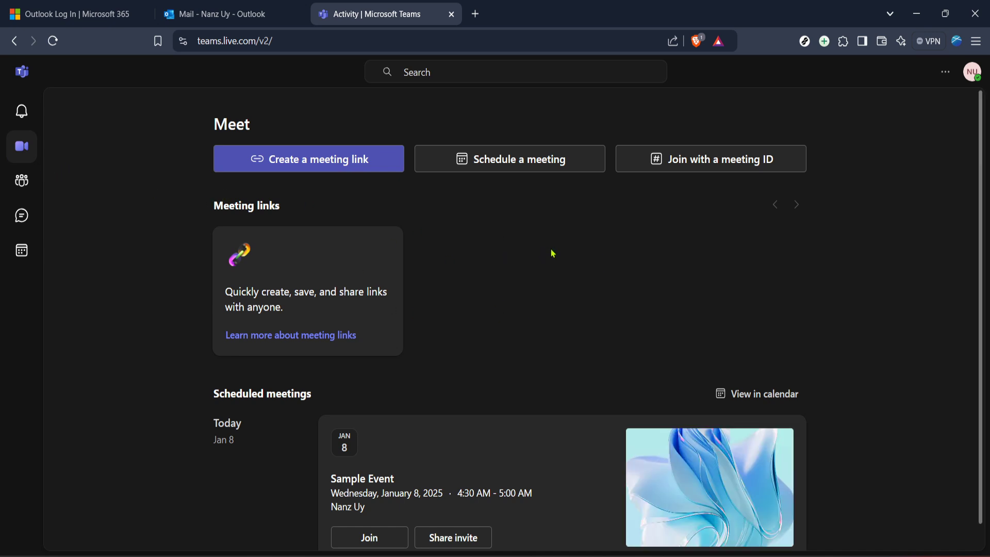
scroll("down", 3)
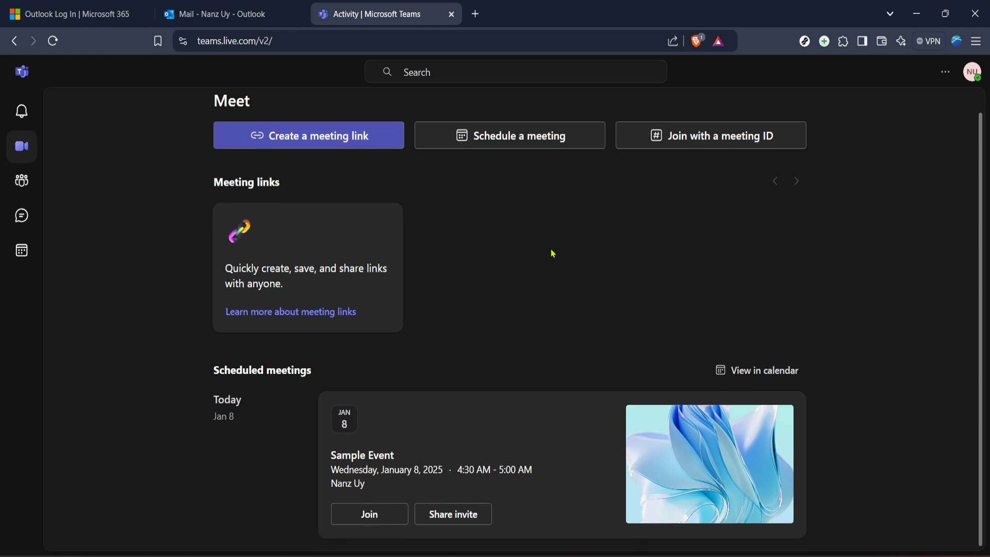
scroll("down", 3)
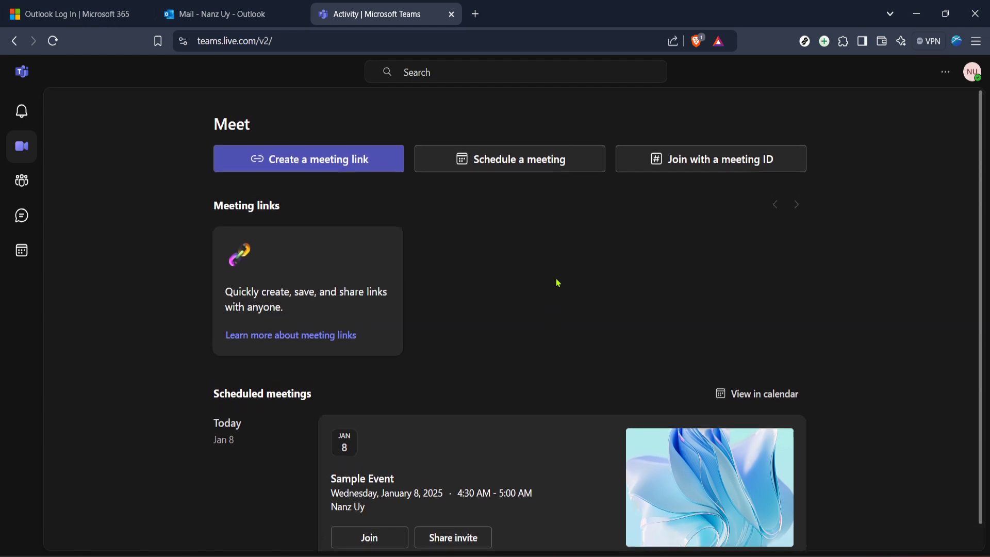
mouse_move(558, 245)
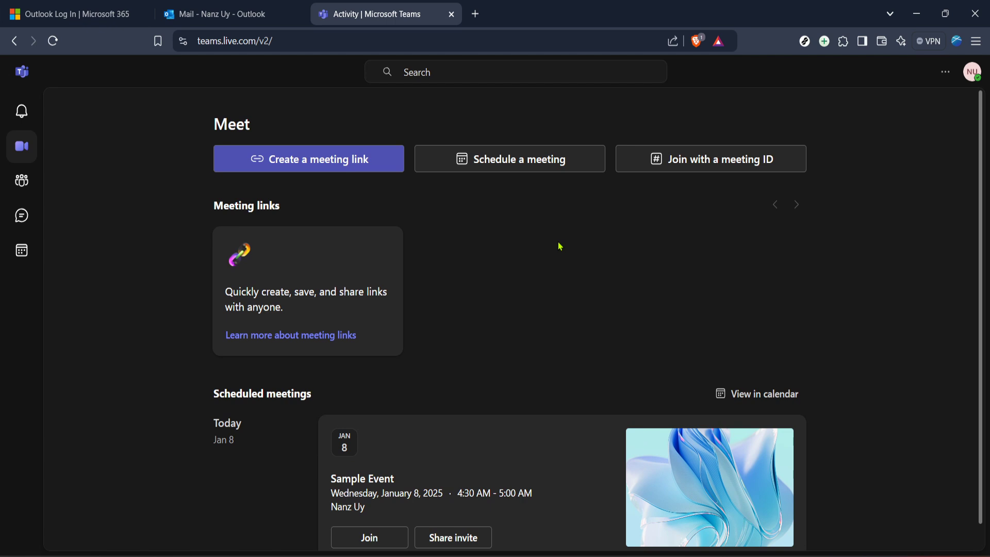